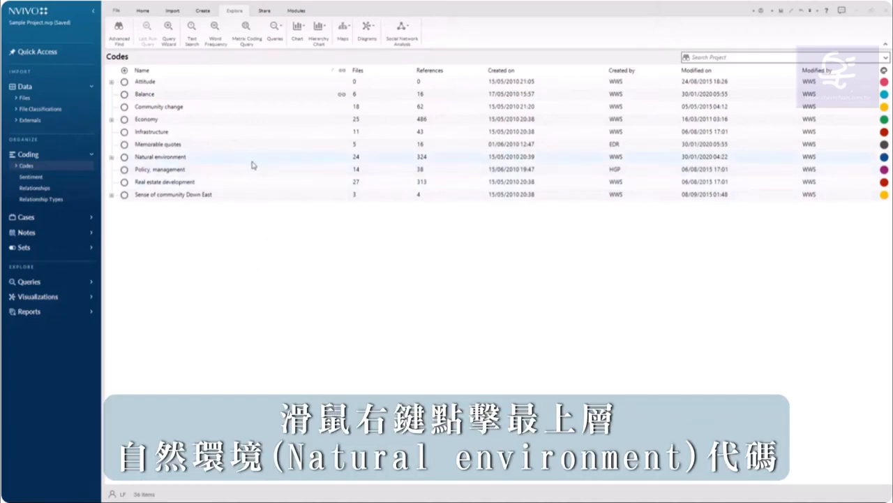
Step: Create a hierarchy chart of codes from the Natural environment code's Visualize menu
{"action": "right_click", "coordinate": [159, 157]}
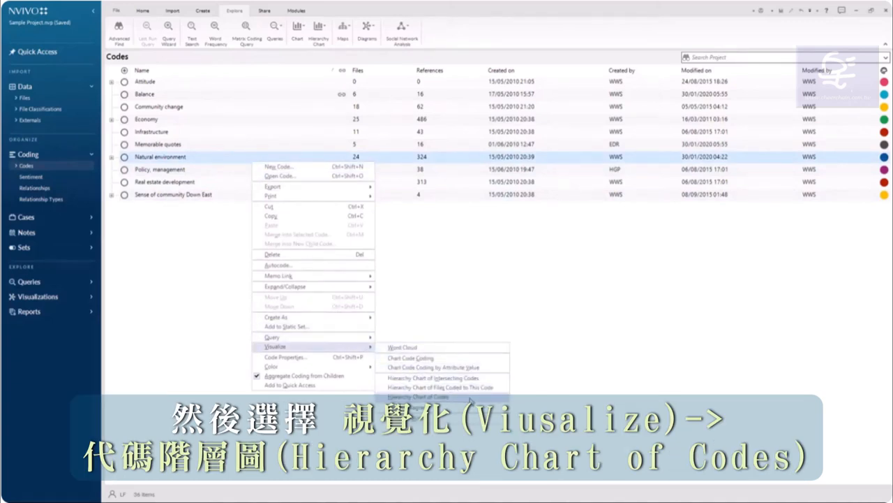
{"action": "left_click", "coordinate": [418, 396]}
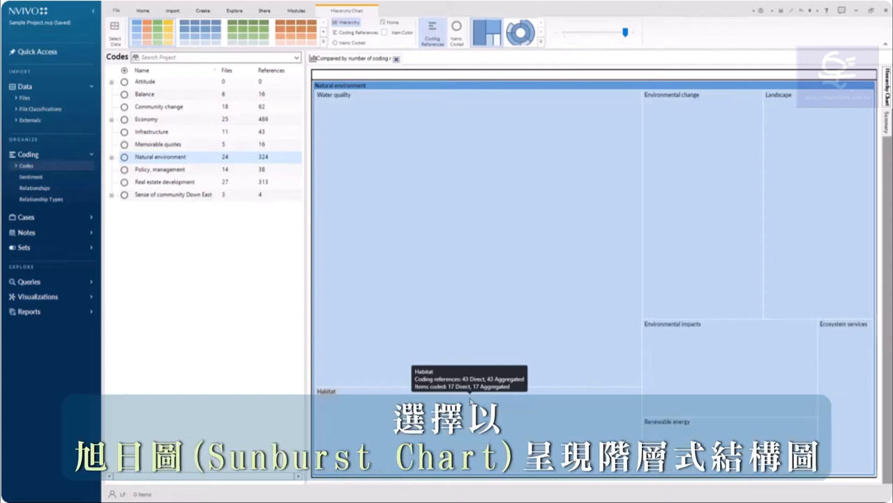
Step: Switch the Natural environment hierarchy chart to the Sunburst layout
{"action": "left_click", "coordinate": [520, 32]}
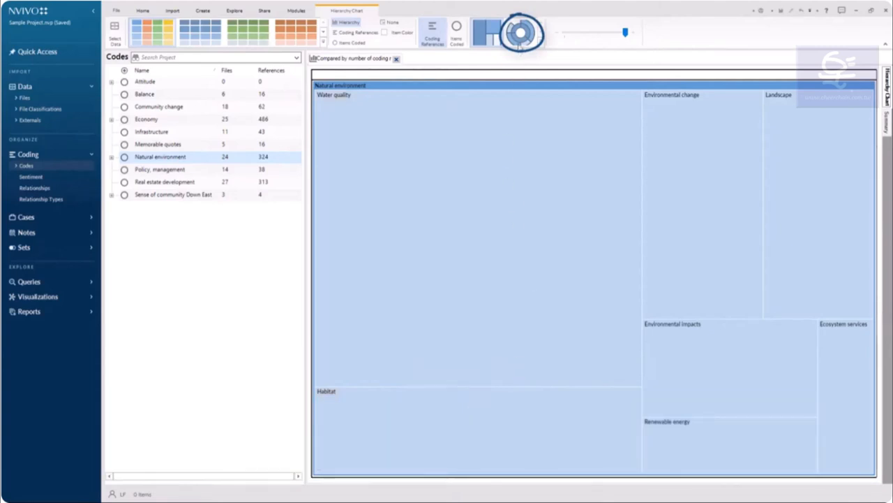
{"action": "left_click", "coordinate": [520, 33]}
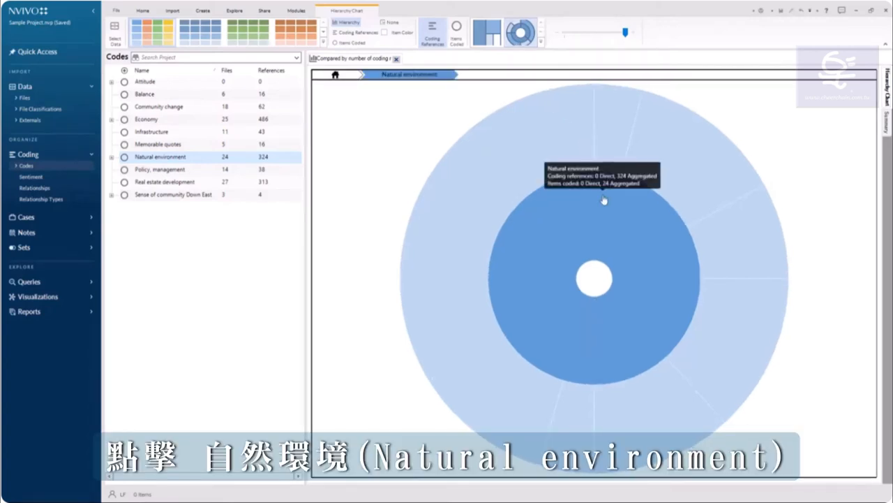
Step: Drill into the Natural environment ring to label its child codes
{"action": "left_click", "coordinate": [593, 209]}
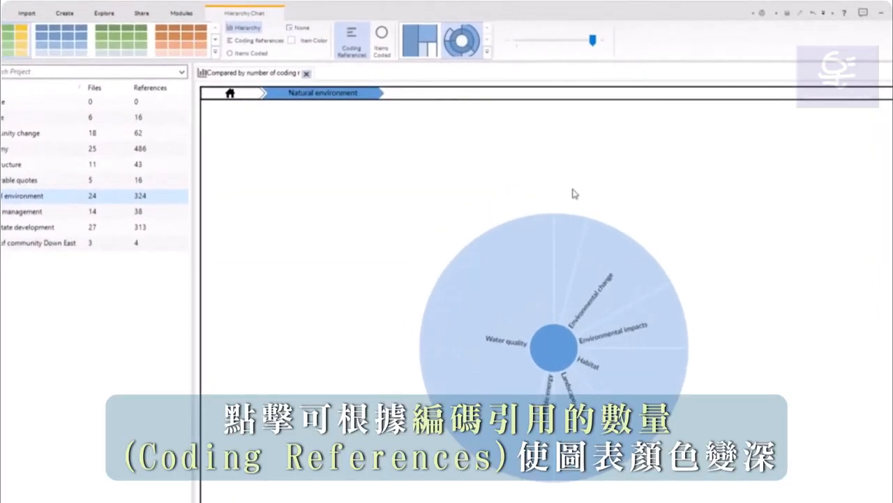
Step: Shade the sunburst by Coding References so Water quality appears darkest
{"action": "left_click", "coordinate": [254, 39]}
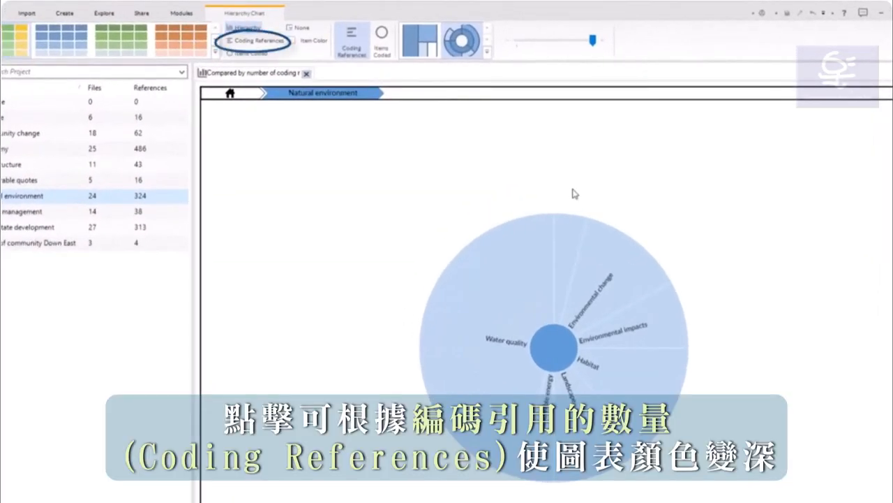
{"action": "mouse_move", "coordinate": [253, 40]}
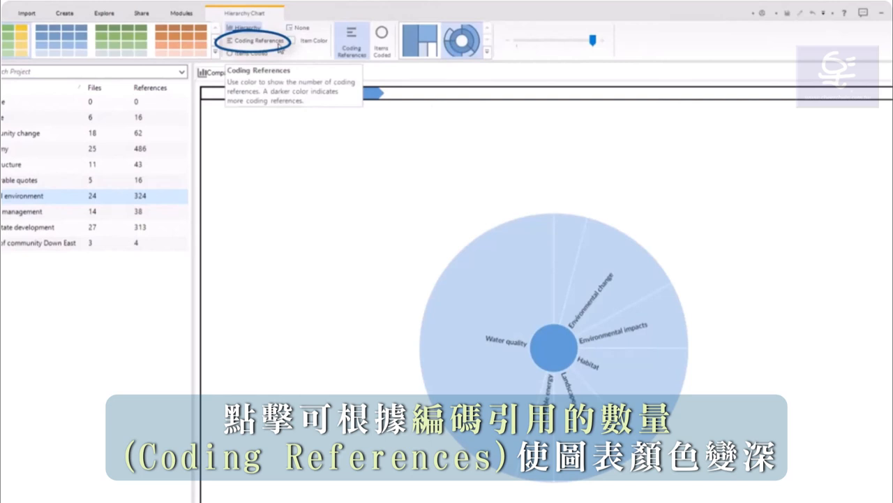
{"action": "left_click", "coordinate": [229, 40]}
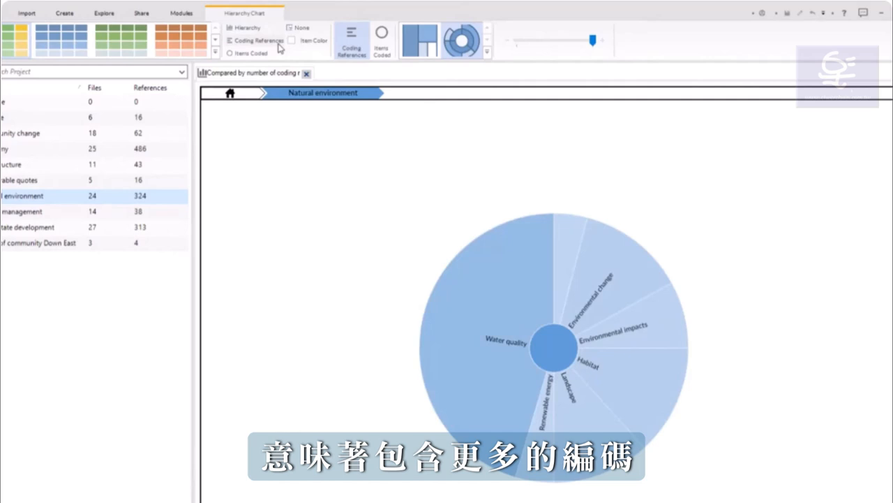
{"action": "left_click", "coordinate": [231, 53]}
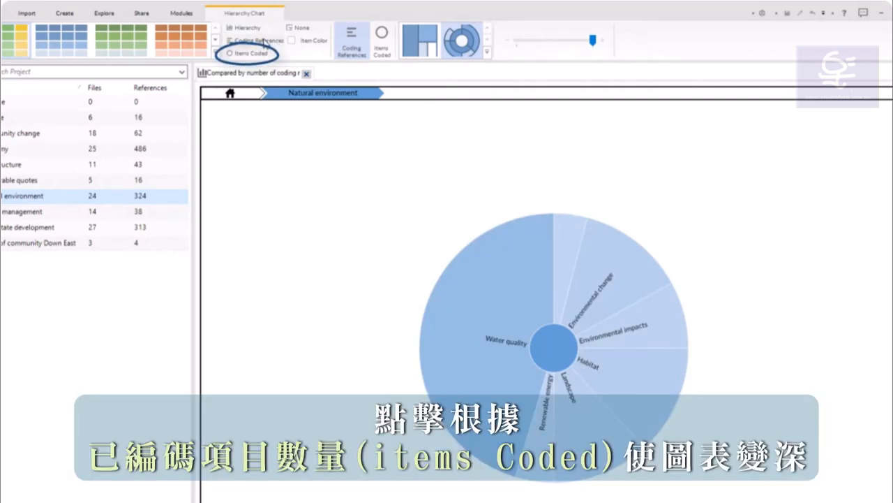
Step: Select Items Coded as the sunburst's shading option
{"action": "left_click", "coordinate": [231, 53]}
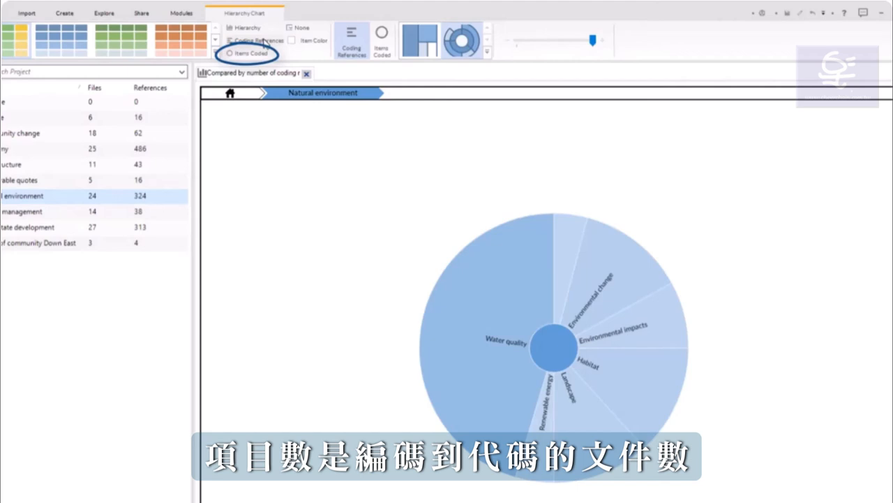
{"action": "mouse_move", "coordinate": [266, 49]}
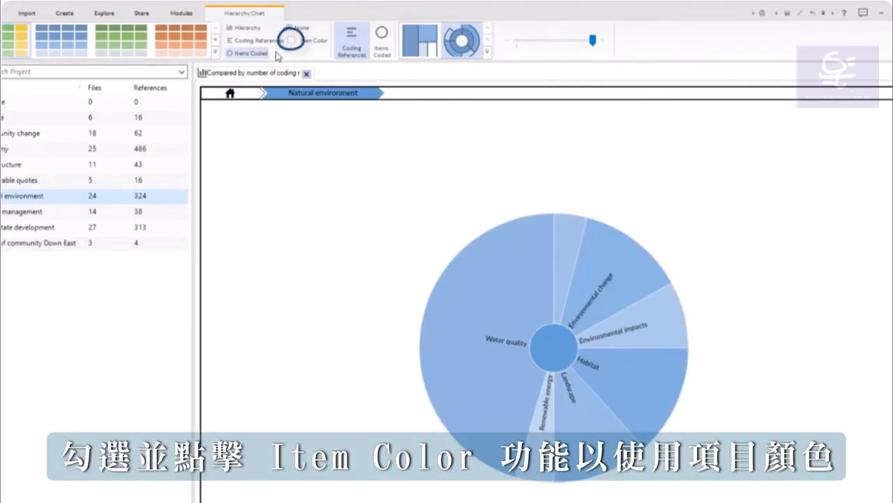
Step: Turn on Item Color and size sunburst segments by Items Coded
{"action": "left_click", "coordinate": [291, 40]}
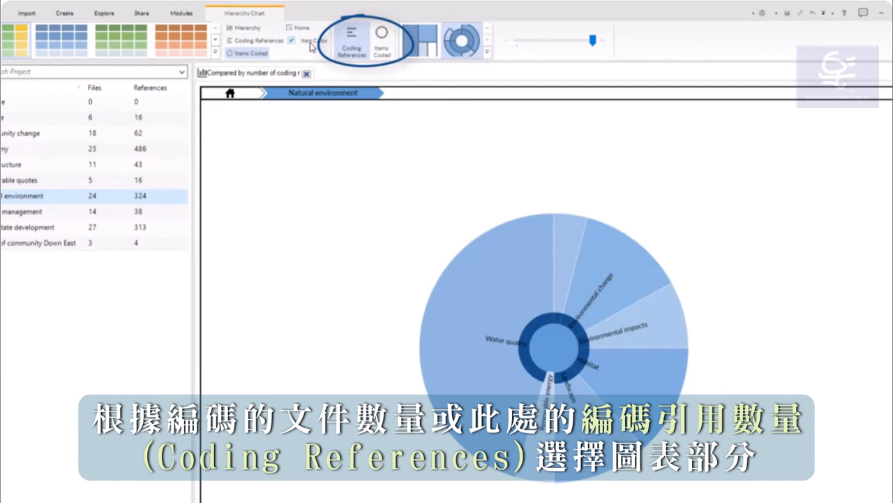
{"action": "left_click", "coordinate": [446, 40]}
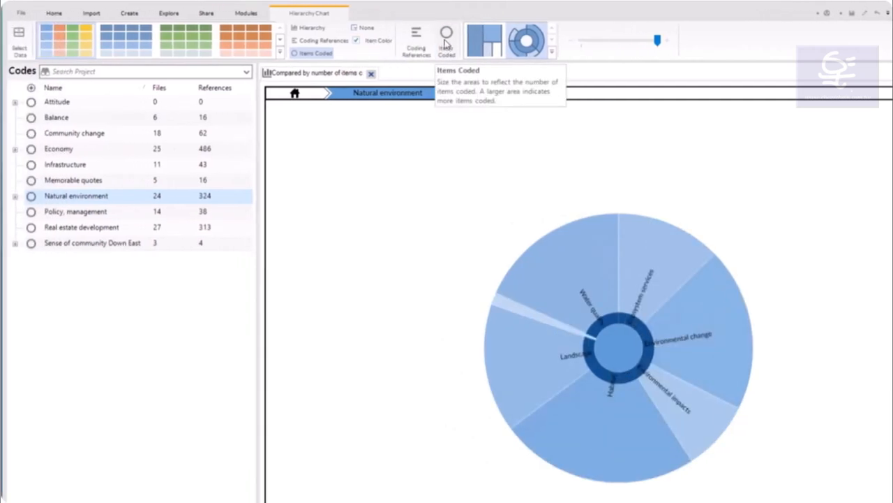